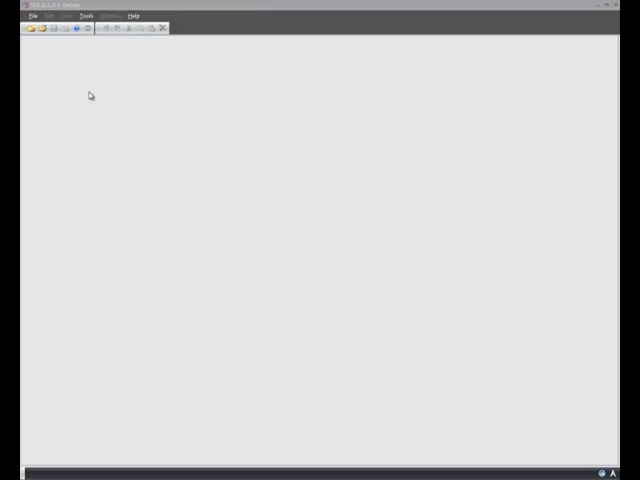
Step: Create a new production via File > New Production and accept the default sound card configuration
{"action": "left_click", "coordinate": [32, 24]}
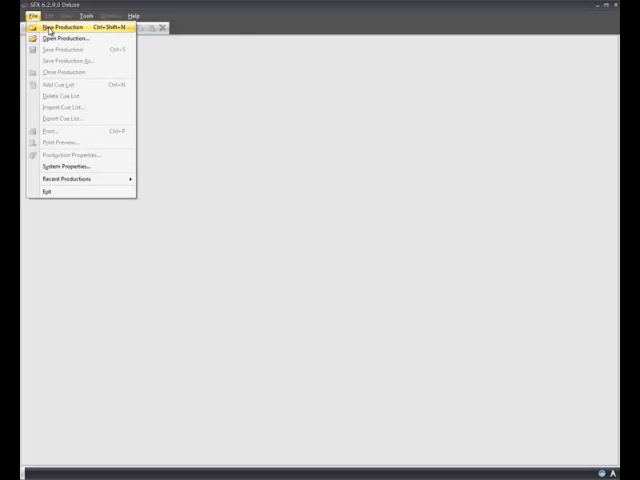
{"action": "left_click", "coordinate": [64, 28]}
{"action": "type", "text": "My Pro"}
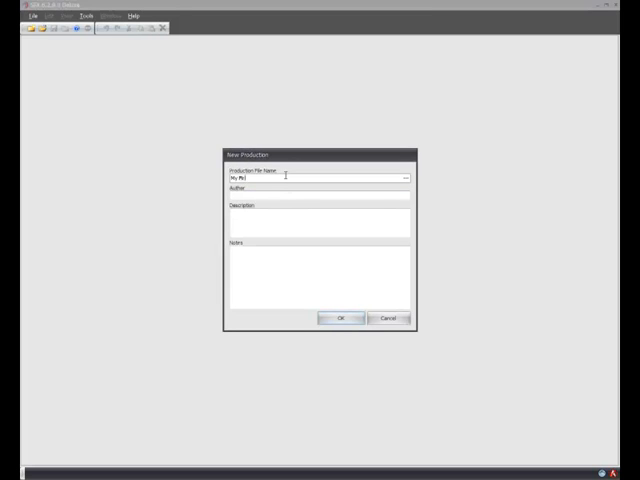
{"action": "left_click", "coordinate": [340, 318]}
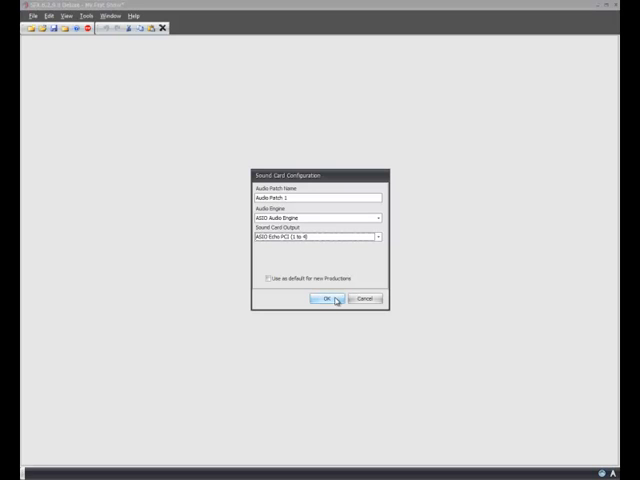
{"action": "left_click", "coordinate": [328, 298]}
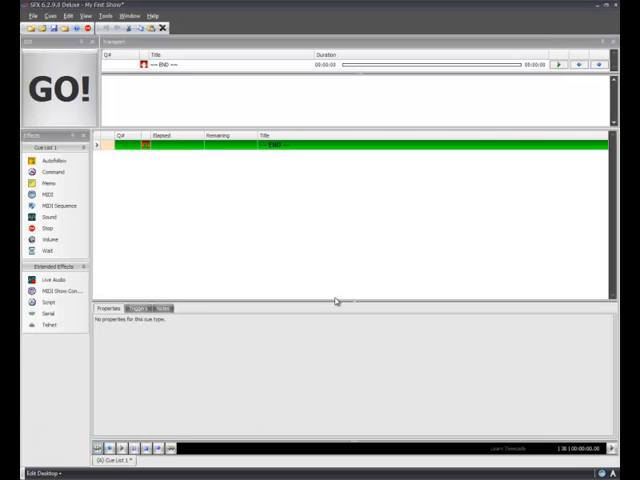
{"action": "mouse_move", "coordinate": [142, 292]}
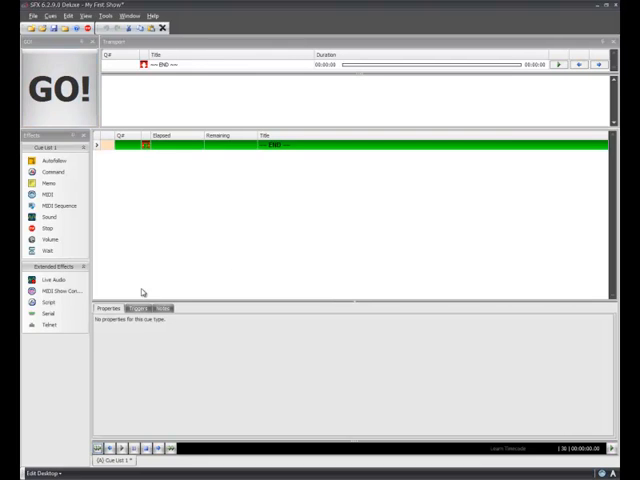
{"action": "mouse_move", "coordinate": [198, 172]}
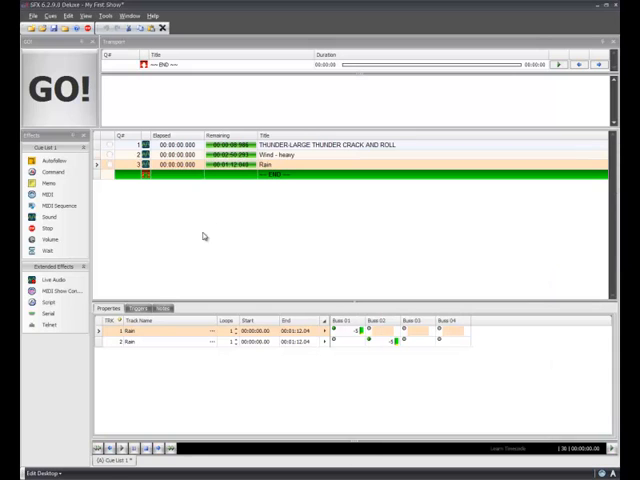
{"action": "mouse_move", "coordinate": [112, 146]}
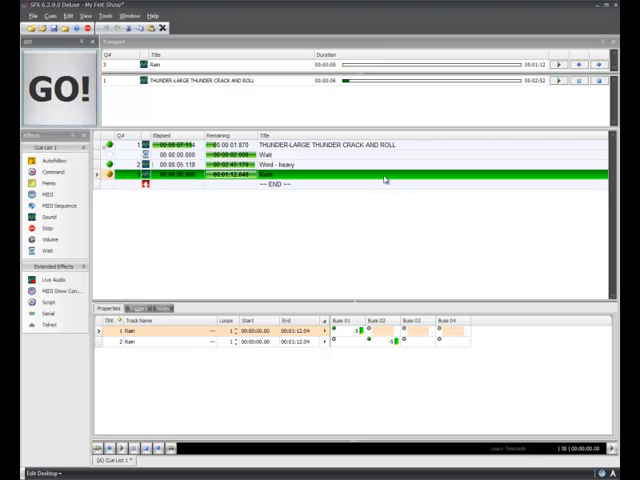
Step: Combine the thunder, wait, wind and rain cues under a single group with Group Cues
{"action": "left_click", "coordinate": [280, 164]}
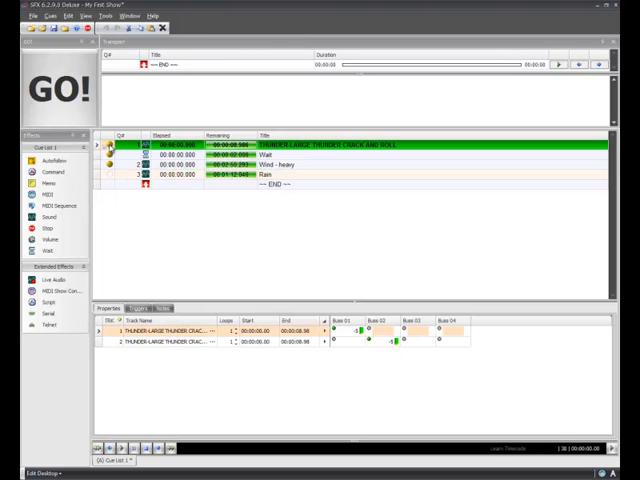
Step: Fire the thunderstorm group with GO! so the large thunder crack starts playing
{"action": "left_click", "coordinate": [64, 90]}
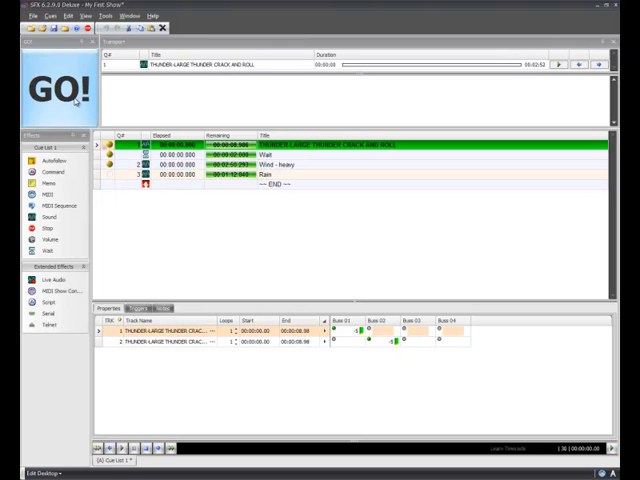